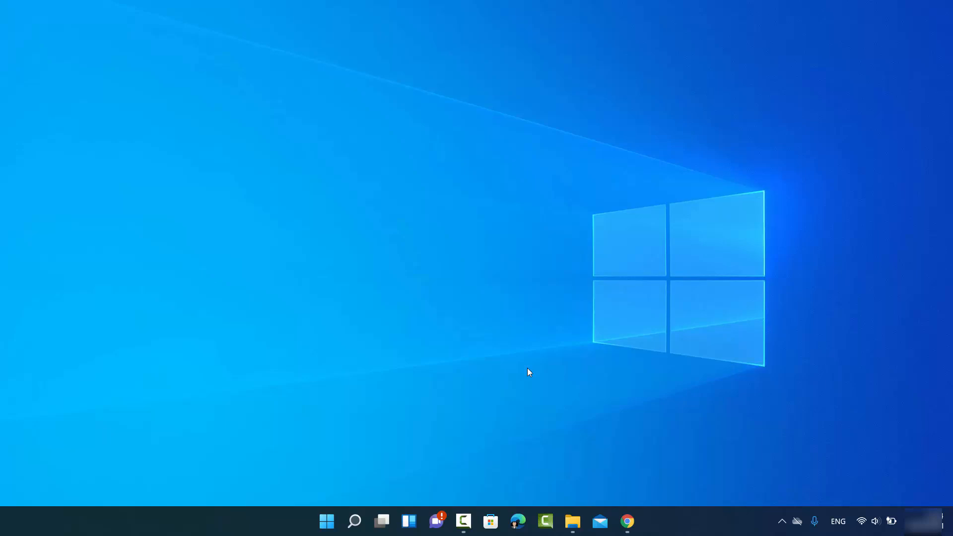
{"action": "mouse_move", "coordinate": [400, 465]}
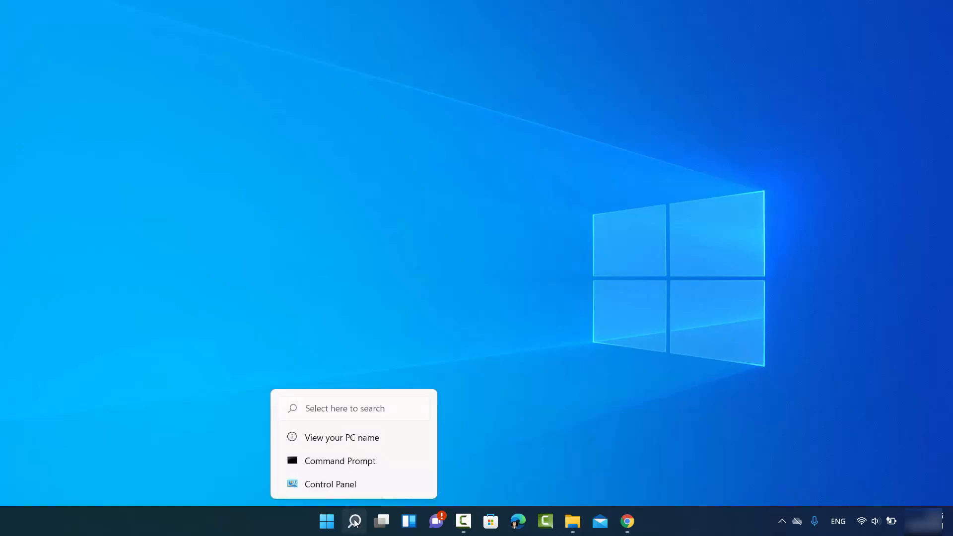
Step: Search the taskbar for 'control Panel', then 'cmd', and launch Command Prompt from the results
{"action": "left_click", "coordinate": [354, 522]}
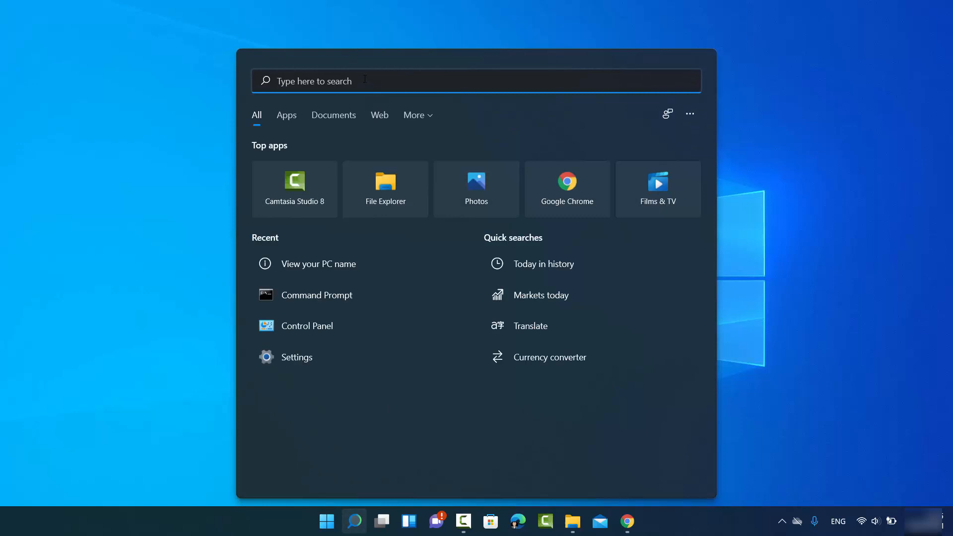
{"action": "type", "text": "control Panel"}
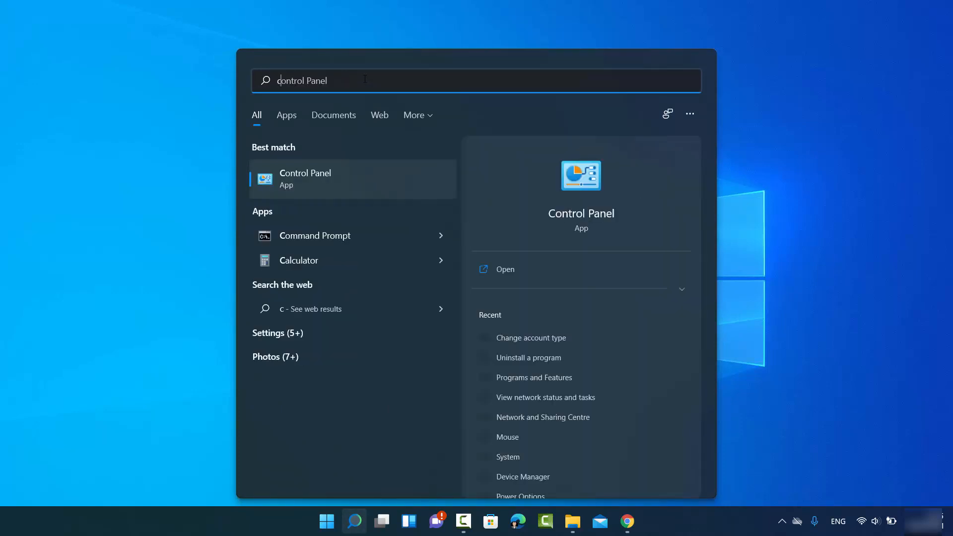
{"action": "type", "text": "cmd"}
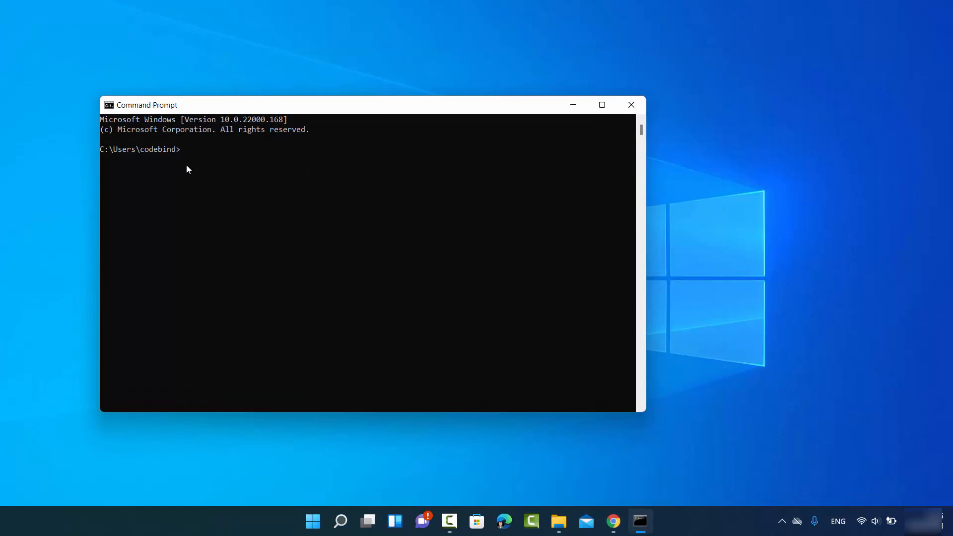
{"action": "mouse_move", "coordinate": [525, 162]}
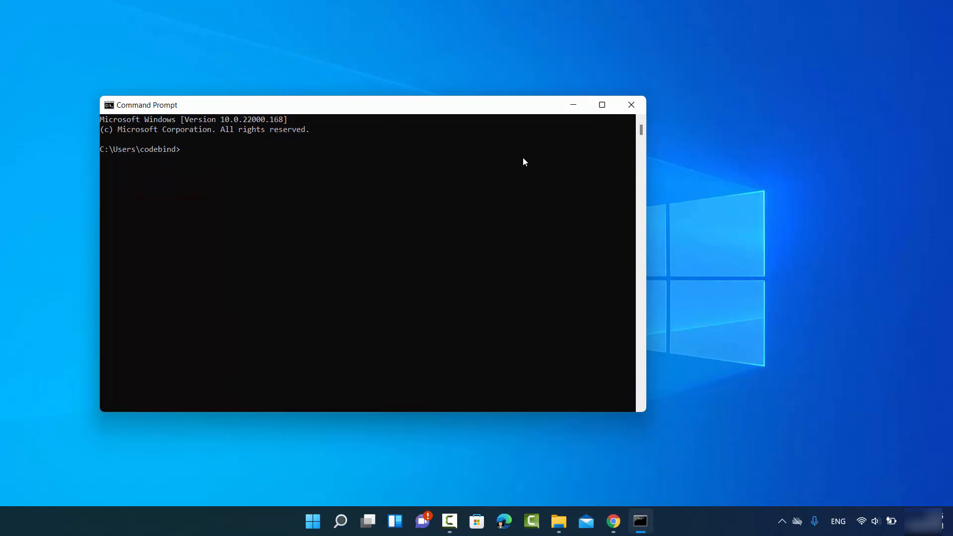
Step: Close Command Prompt and launch Windows Terminal from the Start button's quick-tools menu
{"action": "left_click", "coordinate": [631, 105]}
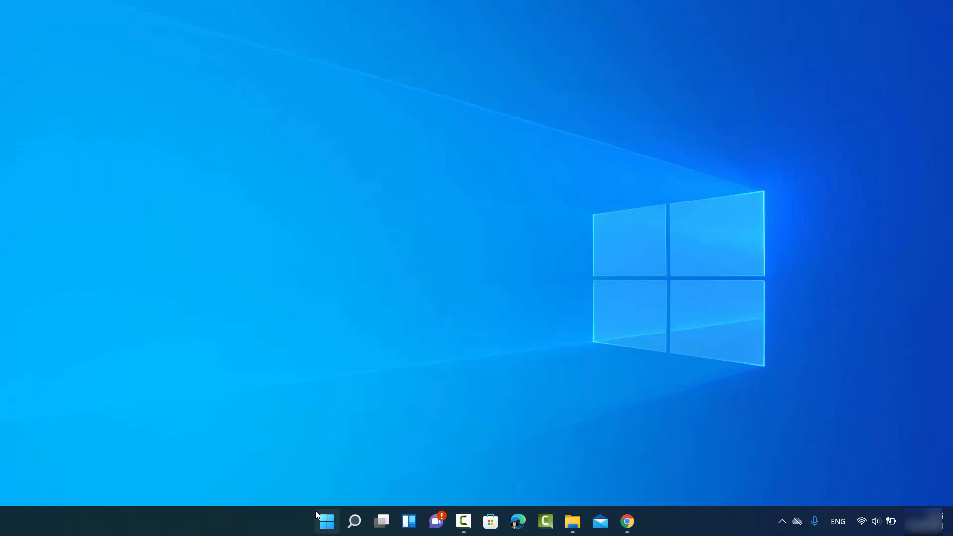
{"action": "right_click", "coordinate": [326, 521]}
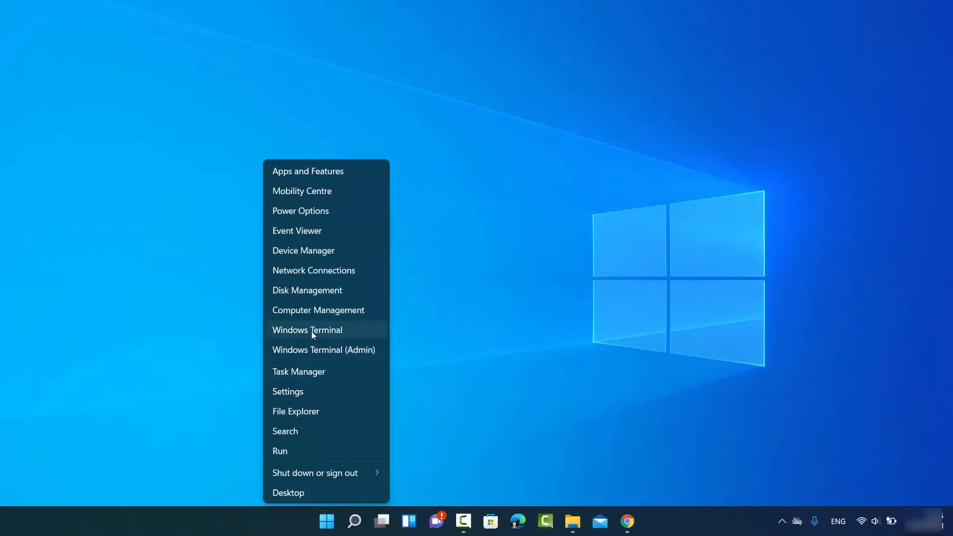
{"action": "left_click", "coordinate": [307, 329]}
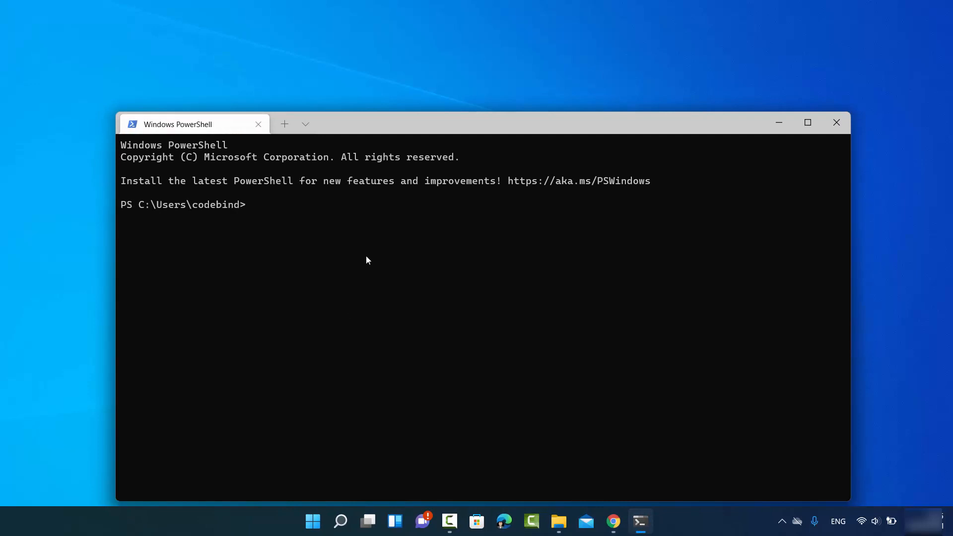
{"action": "mouse_move", "coordinate": [421, 295]}
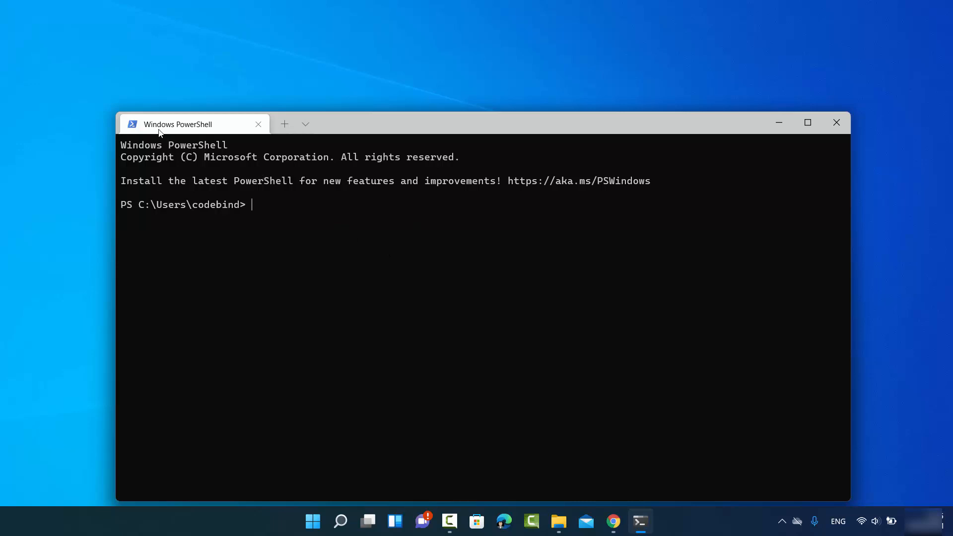
{"action": "mouse_move", "coordinate": [253, 201]}
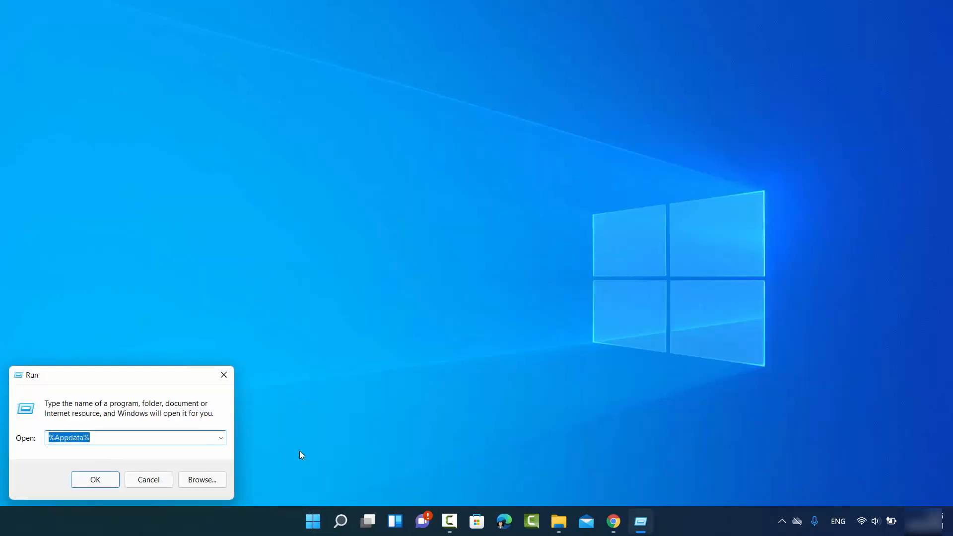
Step: Run 'cmd' from the Run dialog, then close the resulting cmd.exe window
{"action": "type", "text": "cmd"}
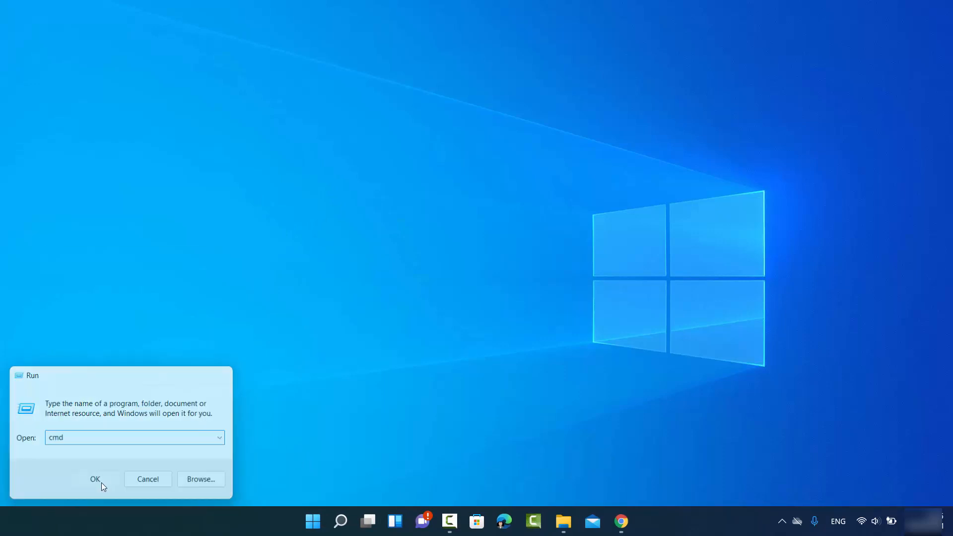
{"action": "left_click", "coordinate": [95, 479]}
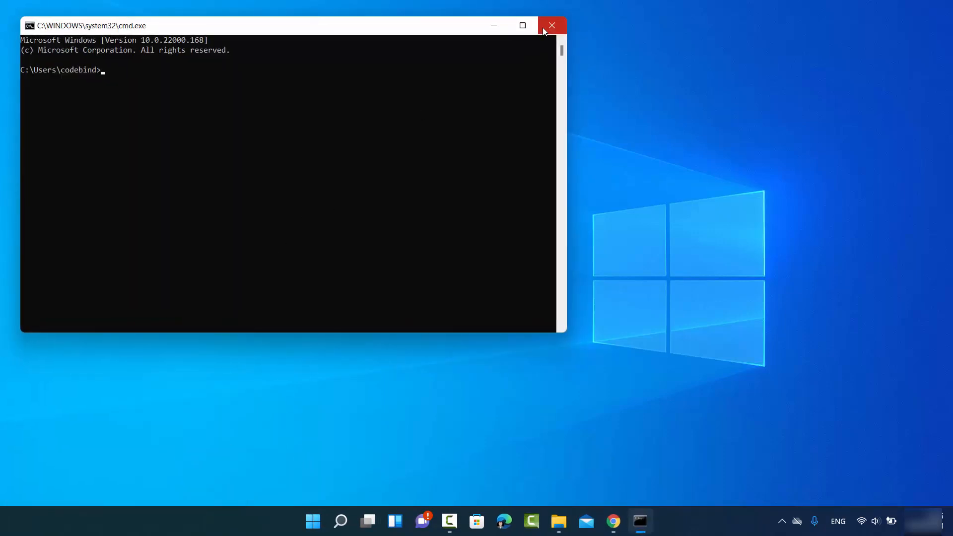
{"action": "left_click", "coordinate": [551, 26]}
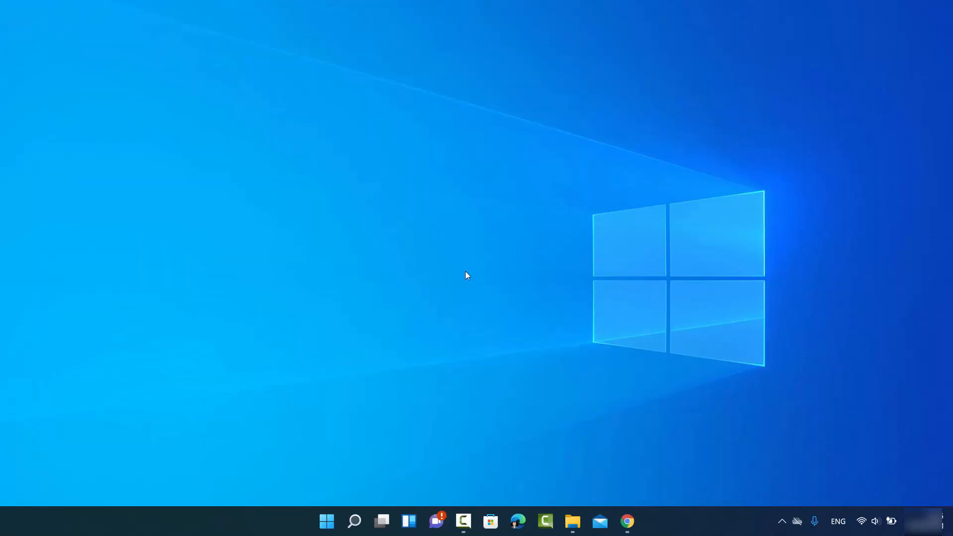
Step: Reopen Command Prompt from recent searches and run hostname to show DESKTOP-PHSE658
{"action": "left_click", "coordinate": [354, 520]}
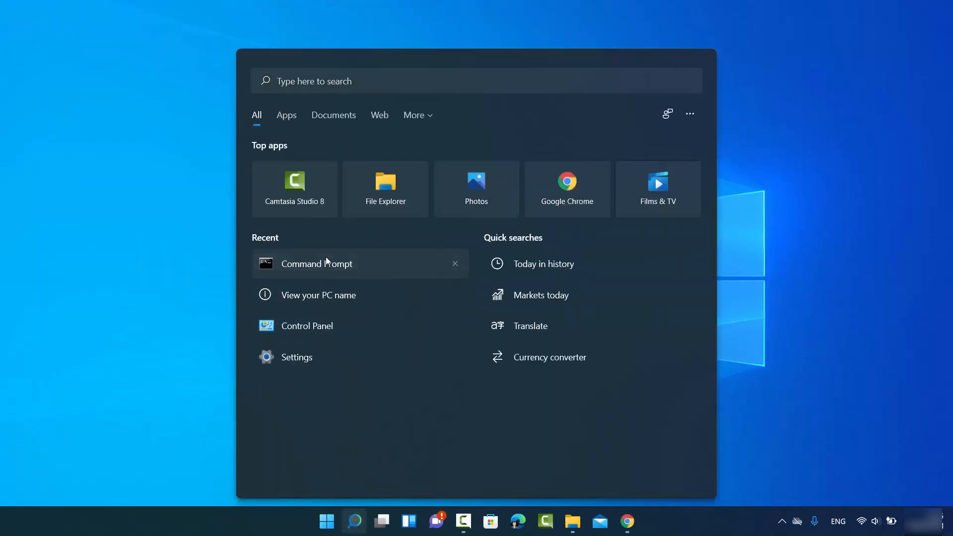
{"action": "left_click", "coordinate": [317, 263]}
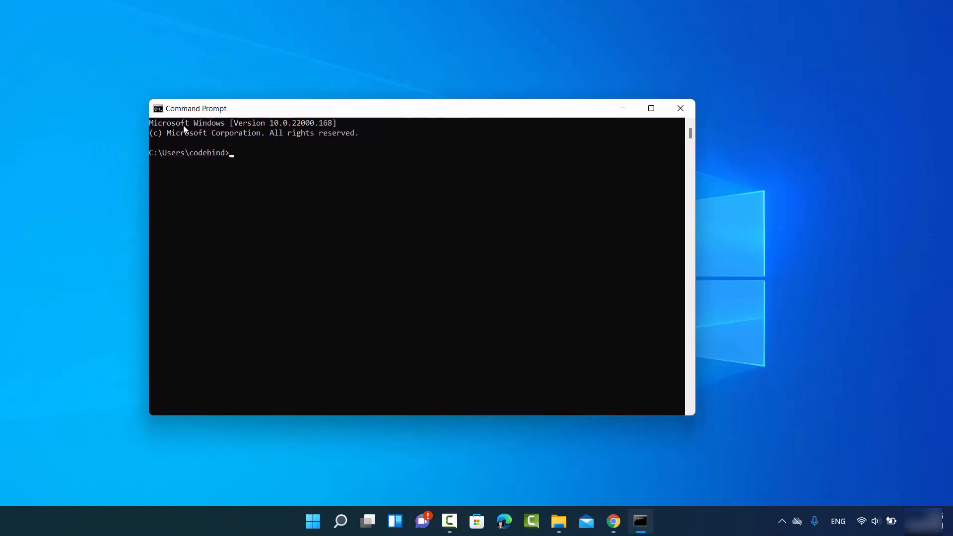
{"action": "type", "text": "h"}
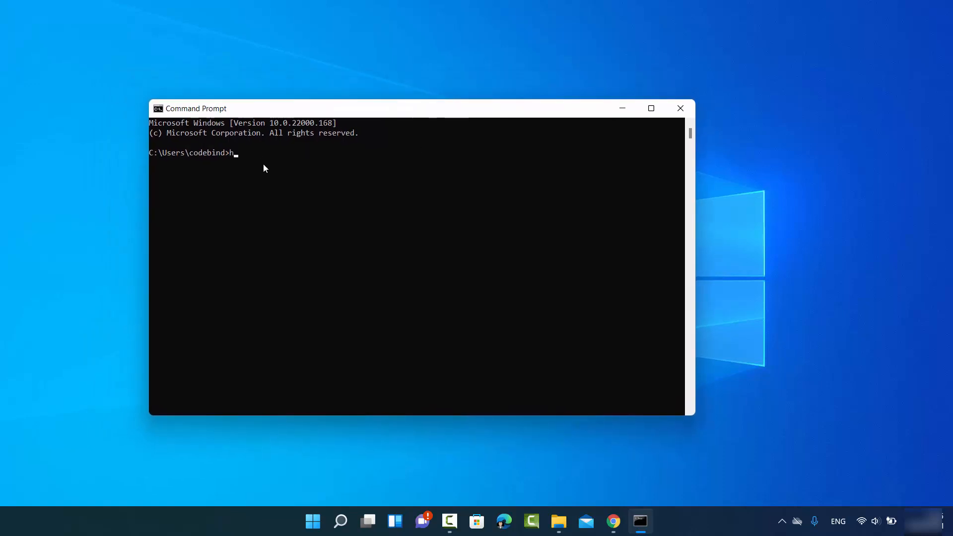
{"action": "type", "text": "ost"}
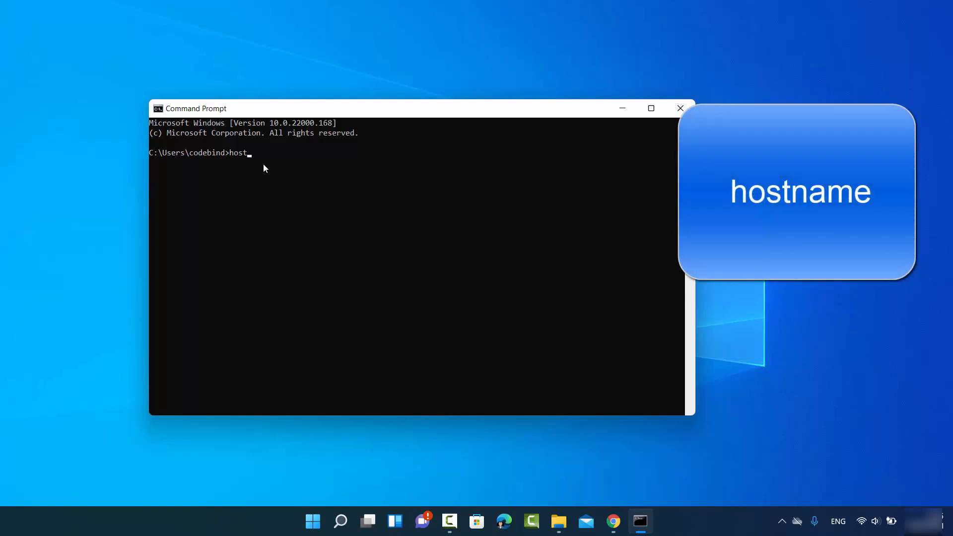
{"action": "type", "text": "name"}
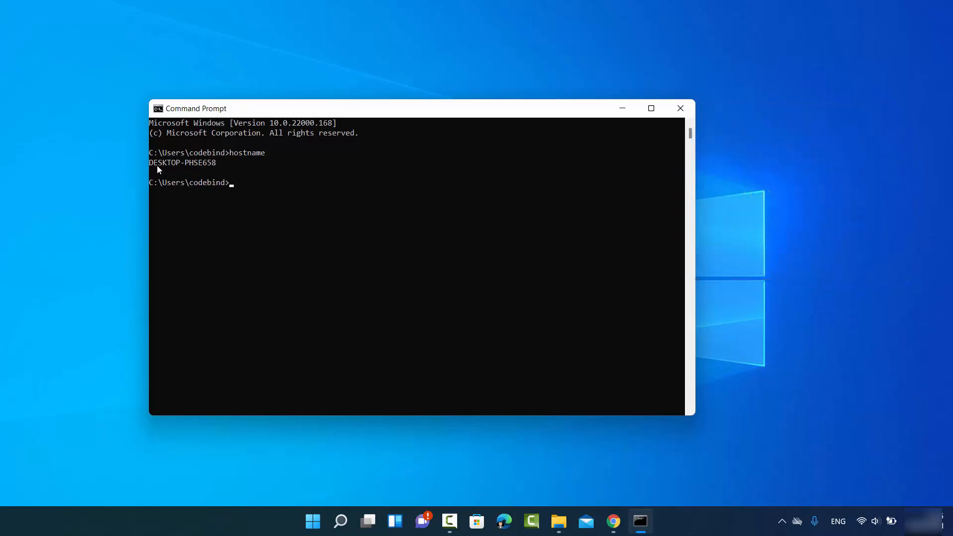
{"action": "mouse_move", "coordinate": [193, 171]}
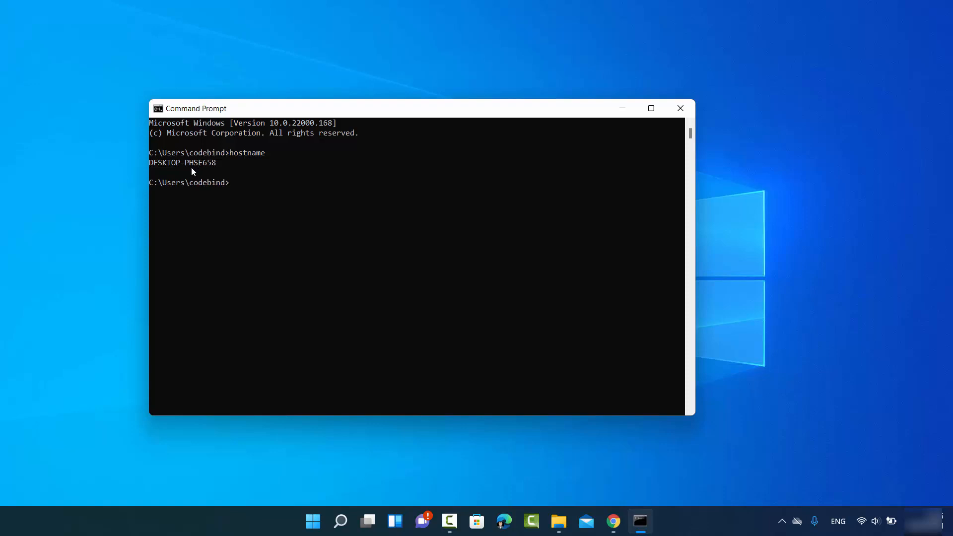
{"action": "mouse_move", "coordinate": [200, 171]}
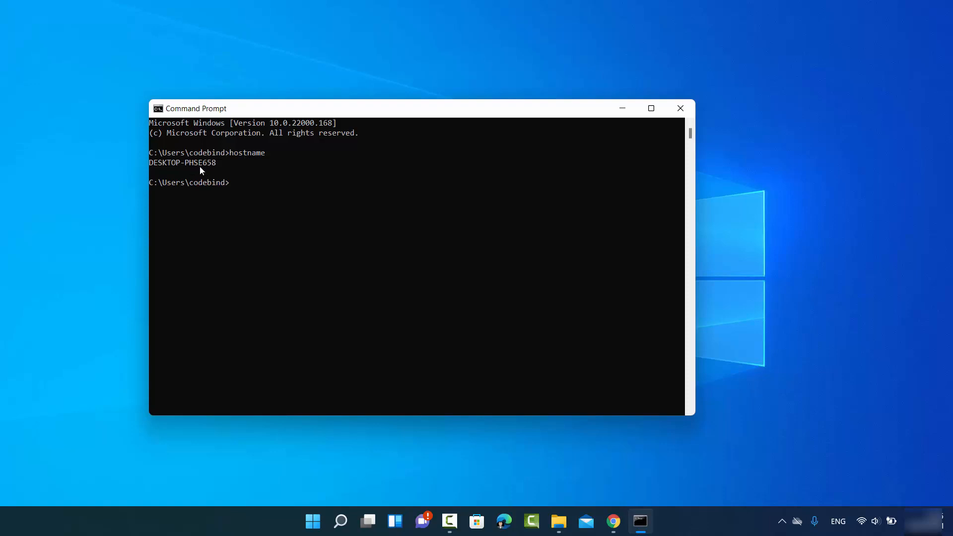
{"action": "mouse_move", "coordinate": [179, 172]}
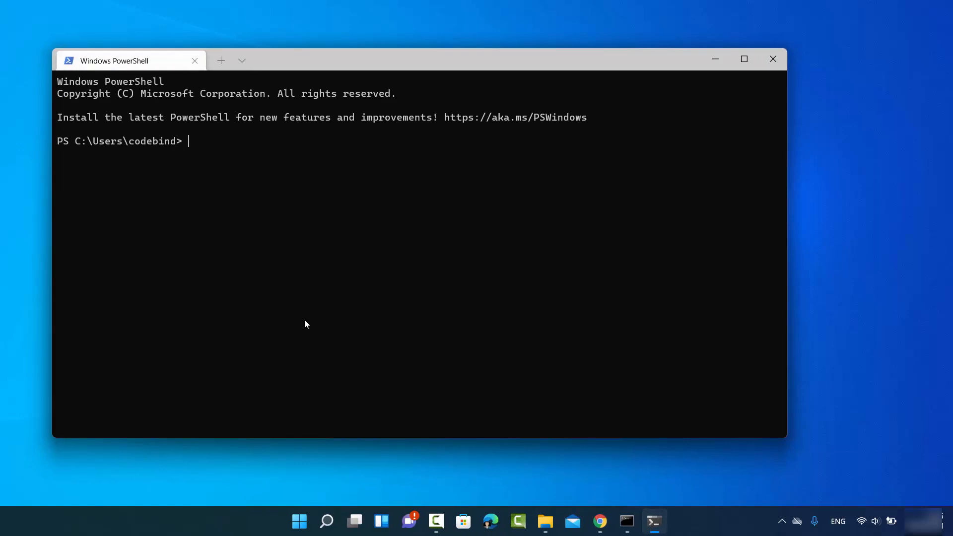
Step: Run hostname in the PowerShell session, then close the Command Prompt window
{"action": "type", "text": "hostname"}
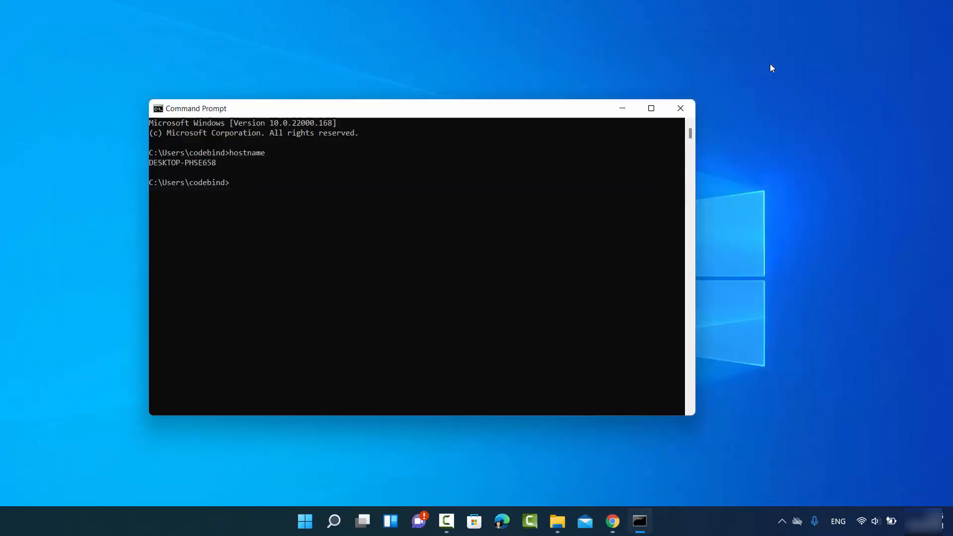
{"action": "left_click", "coordinate": [679, 108]}
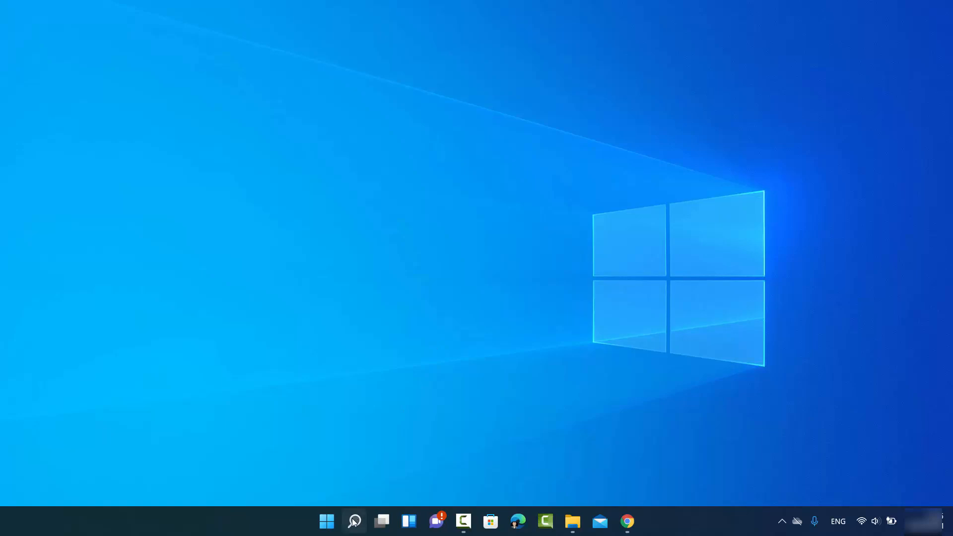
Step: Search 'pc name' and open 'View your PC name' to show device name DESKTOP-PHSE658
{"action": "left_click", "coordinate": [354, 520]}
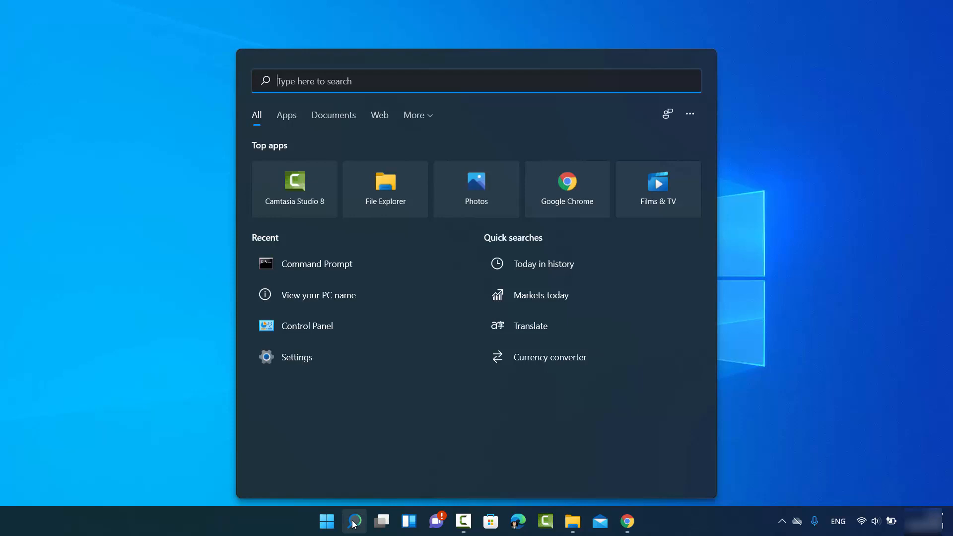
{"action": "type", "text": "pc name"}
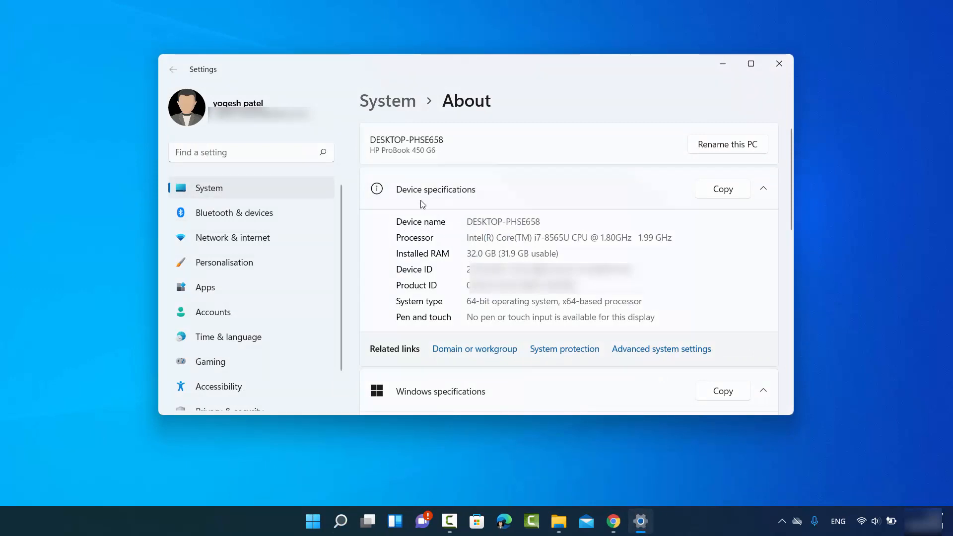
{"action": "mouse_move", "coordinate": [433, 201]}
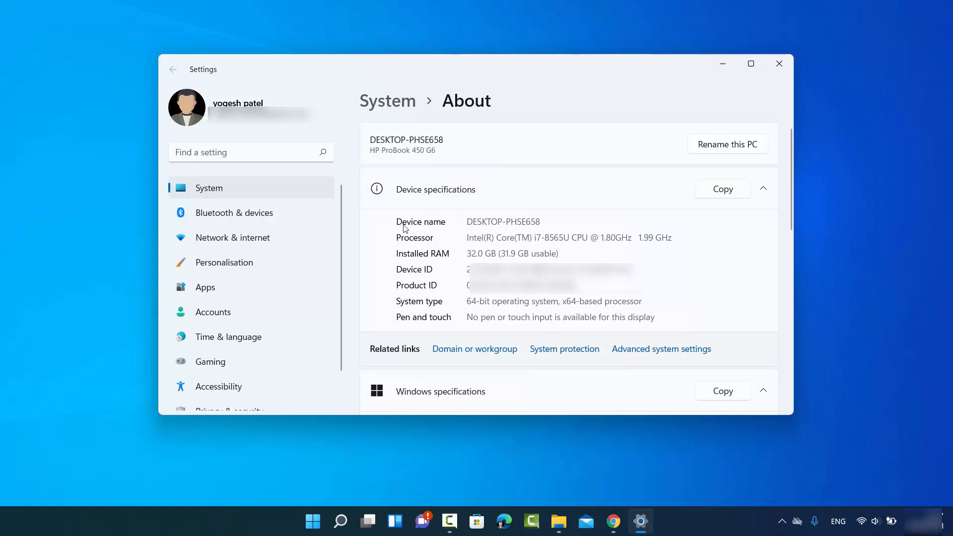
{"action": "mouse_move", "coordinate": [486, 225]}
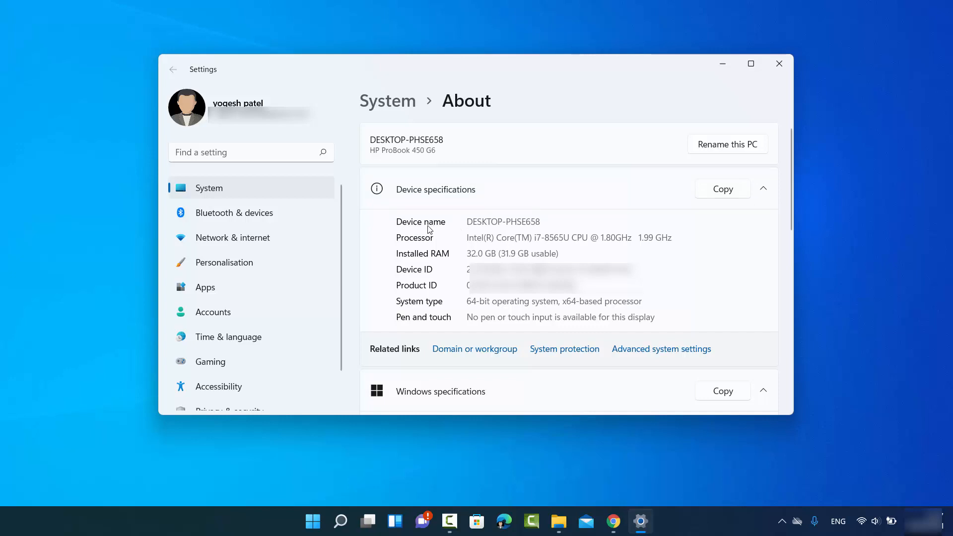
{"action": "mouse_move", "coordinate": [452, 229]}
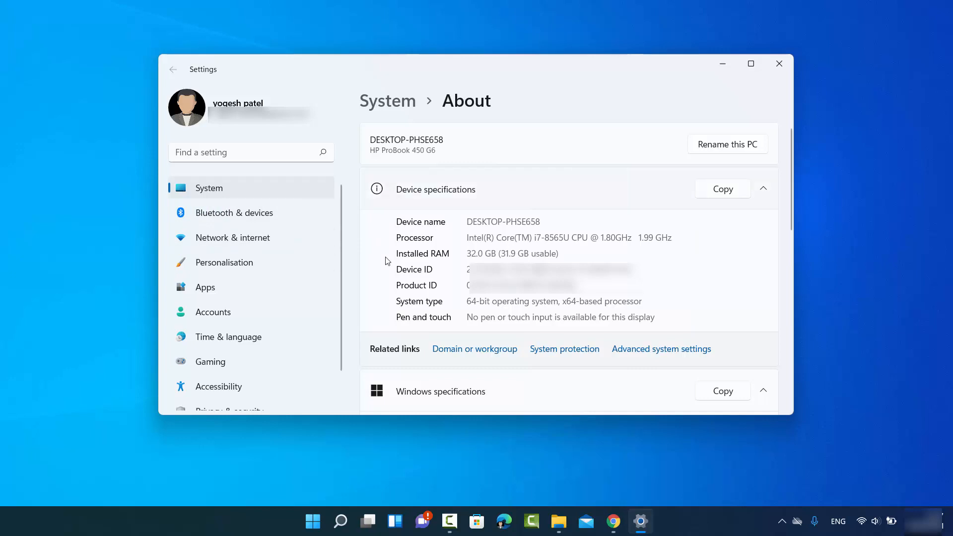
{"action": "mouse_move", "coordinate": [224, 137]}
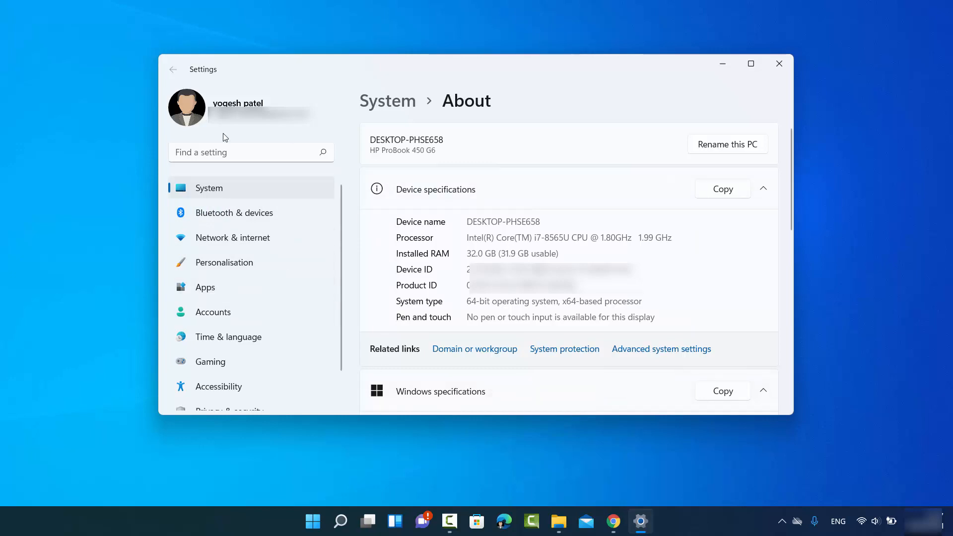
Step: Search for 'settings', open it, and scroll the System page down to Clipboard and About
{"action": "left_click", "coordinate": [339, 520]}
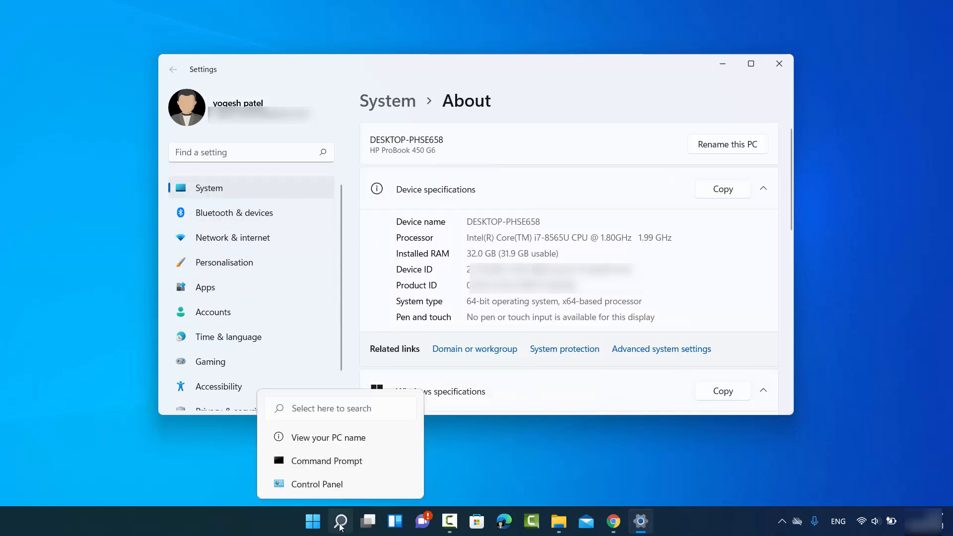
{"action": "left_click", "coordinate": [339, 521]}
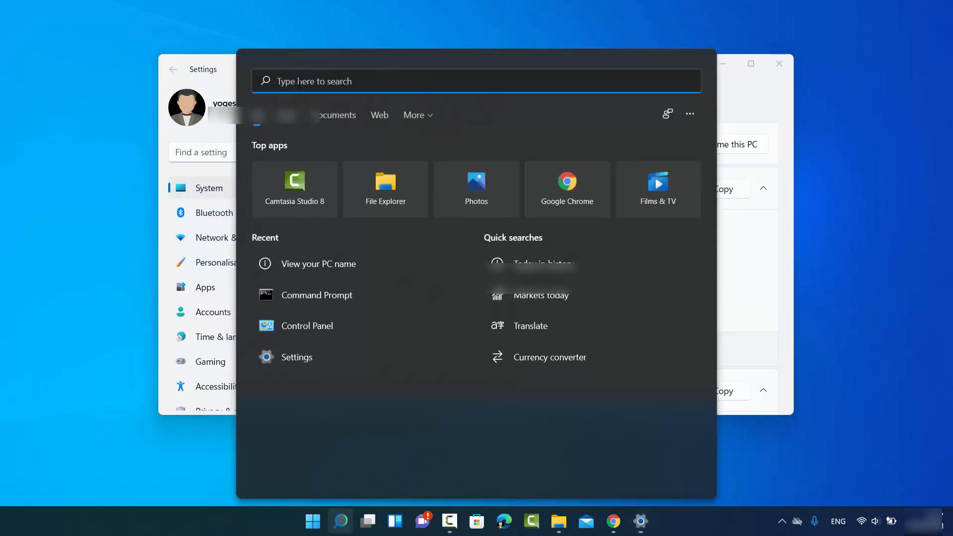
{"action": "type", "text": "settings"}
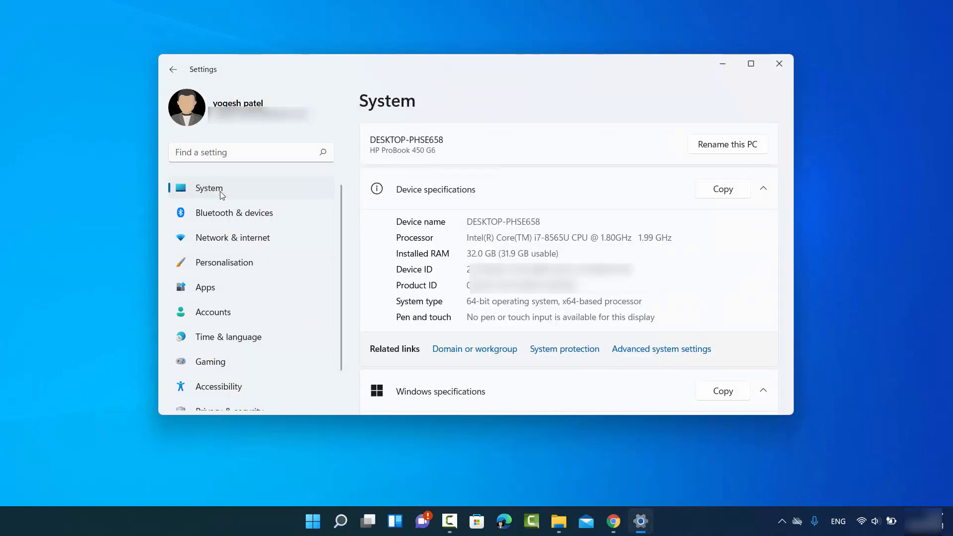
{"action": "scroll", "scroll_direction": "down", "scroll_amount": 3}
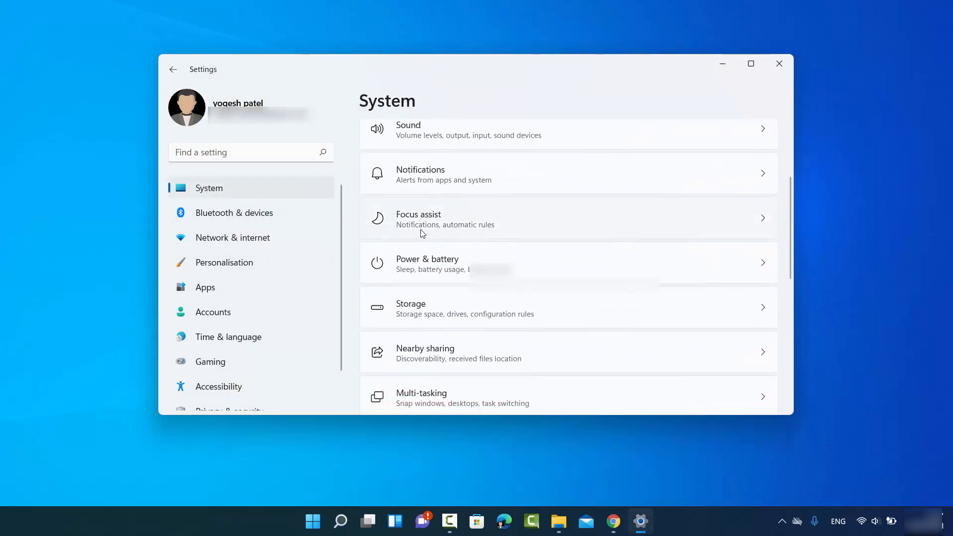
{"action": "scroll", "scroll_direction": "down", "scroll_amount": 3}
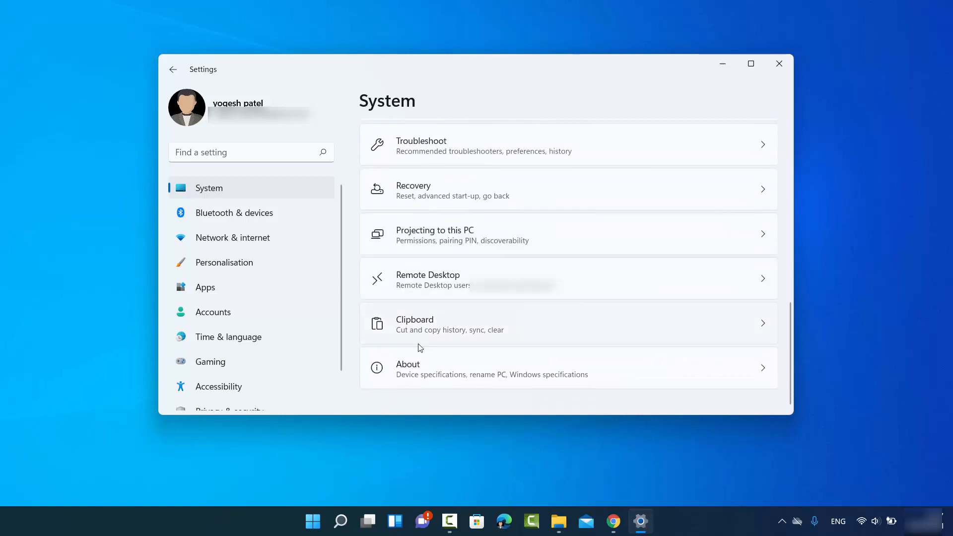
{"action": "mouse_move", "coordinate": [424, 374]}
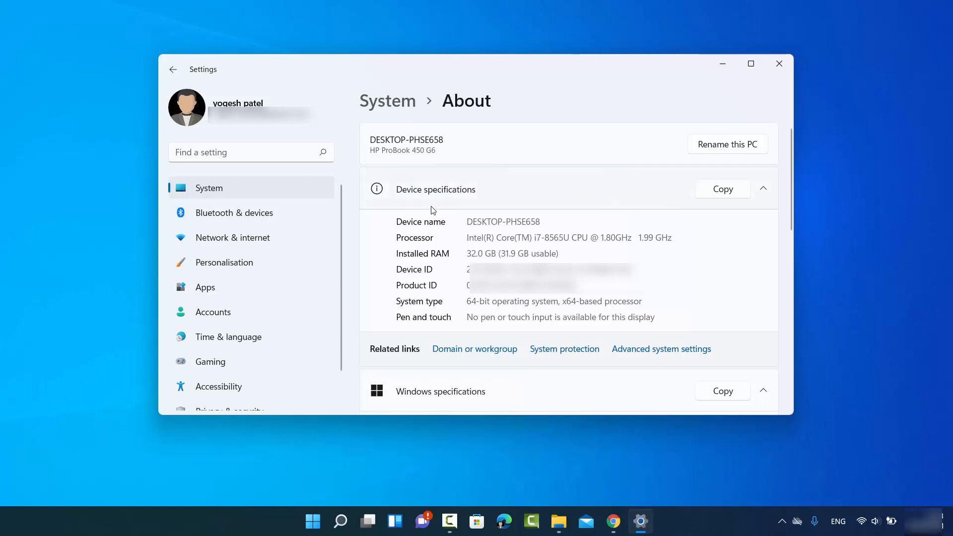
{"action": "mouse_move", "coordinate": [415, 225]}
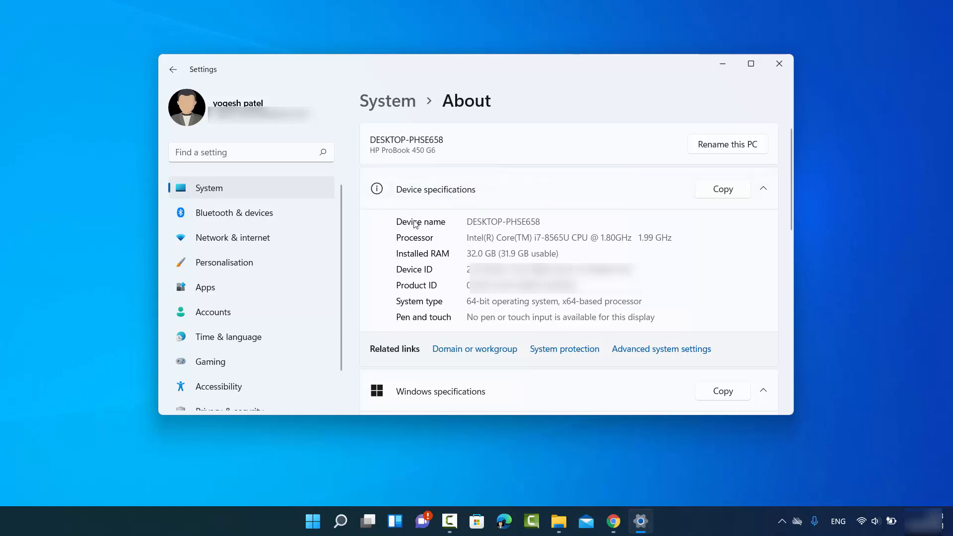
{"action": "mouse_move", "coordinate": [468, 225]}
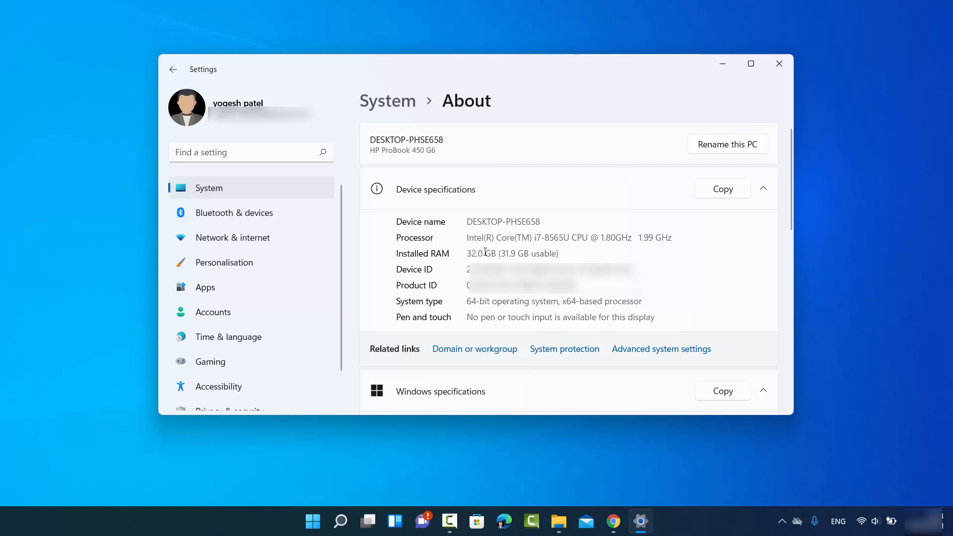
{"action": "mouse_move", "coordinate": [406, 314]}
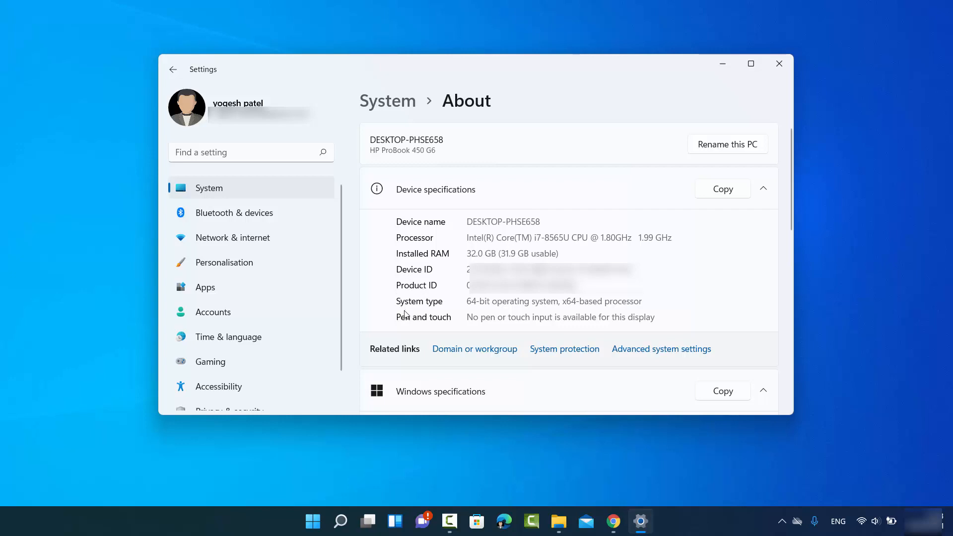
{"action": "mouse_move", "coordinate": [452, 284]}
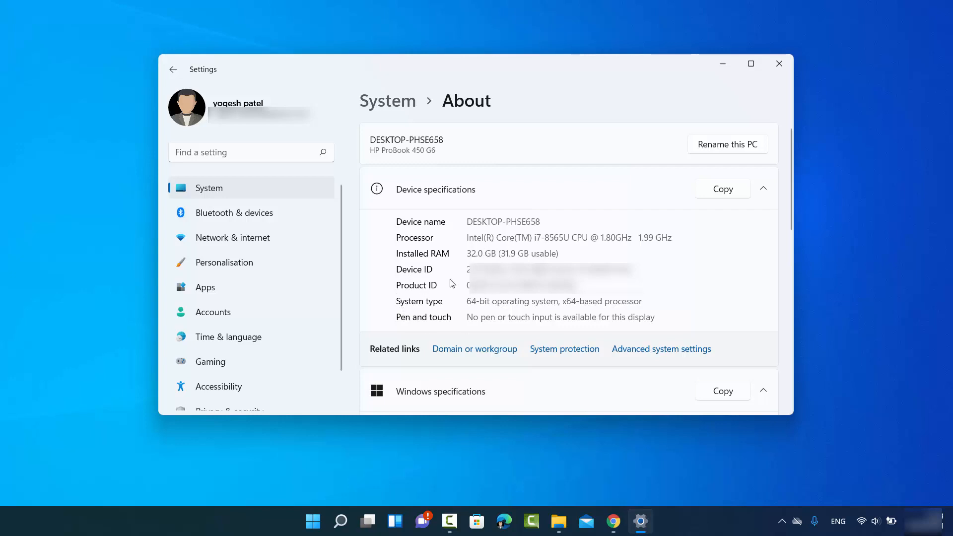